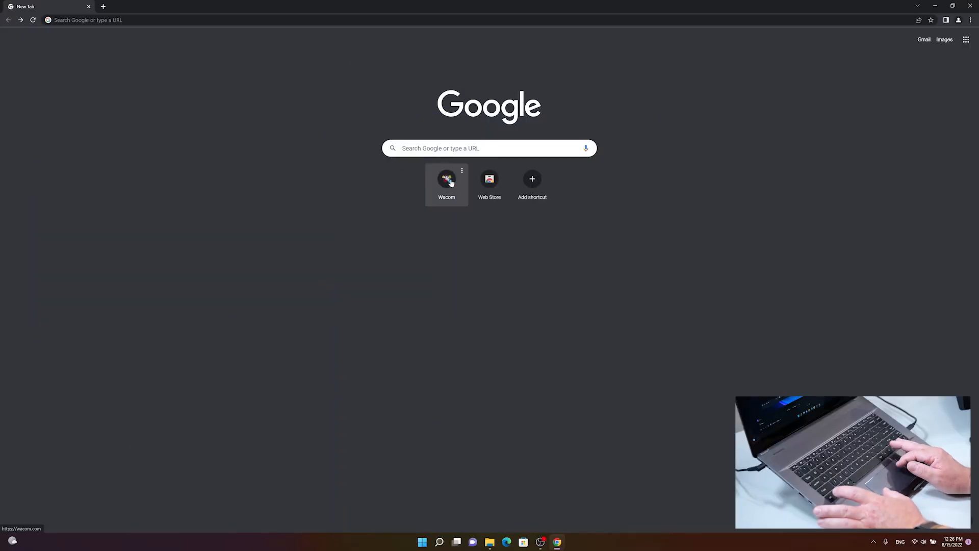
- Go from the new-tab Wacom shortcut to the Wacom SUPPORT section
{"action": "left_click", "coordinate": [447, 179]}
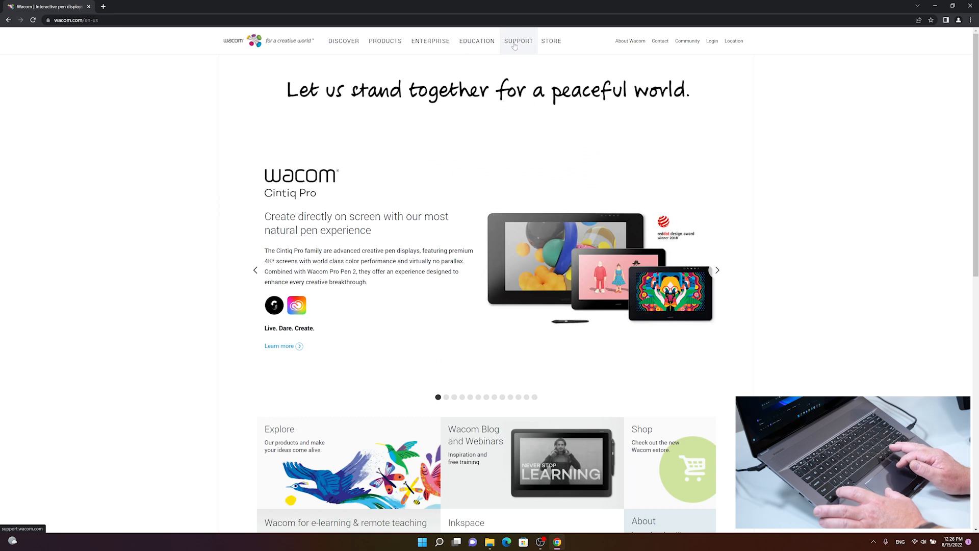
{"action": "left_click", "coordinate": [519, 41]}
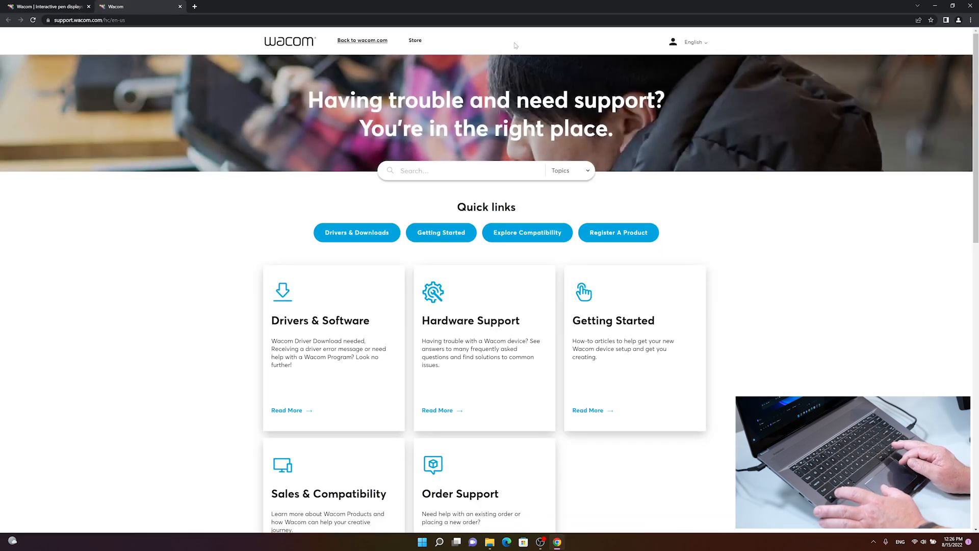
{"action": "mouse_move", "coordinate": [336, 193]}
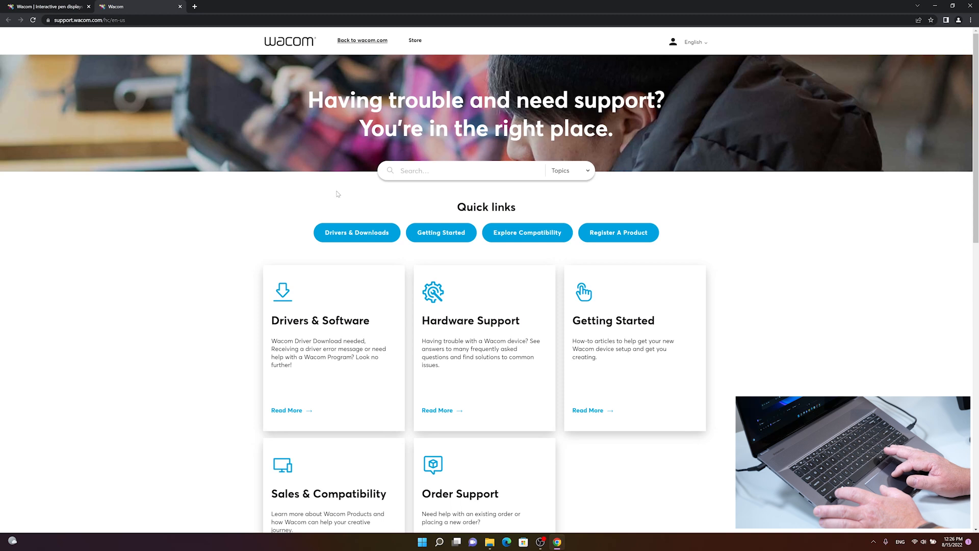
{"action": "mouse_move", "coordinate": [365, 236]}
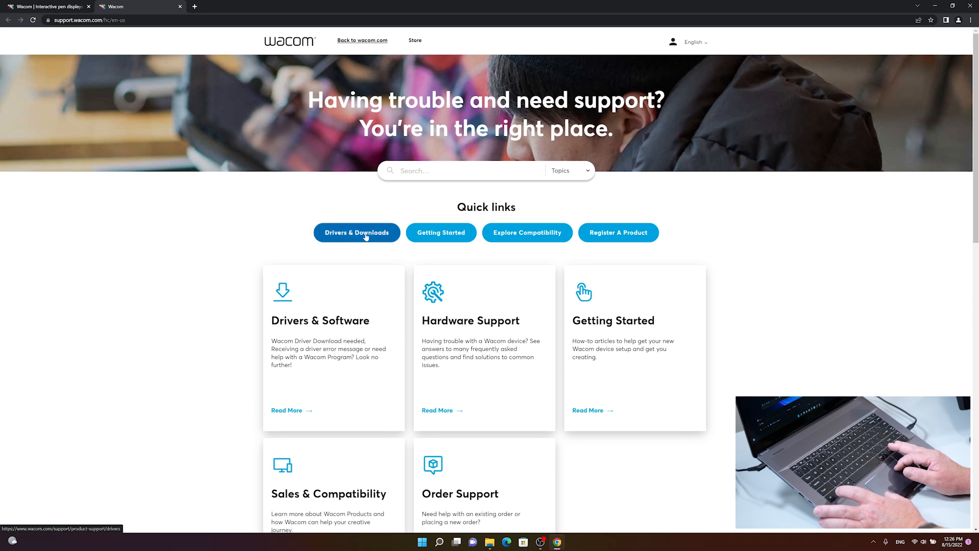
- Open Drivers & Downloads and scroll to the latest macOS and Windows drivers
{"action": "left_click", "coordinate": [357, 233]}
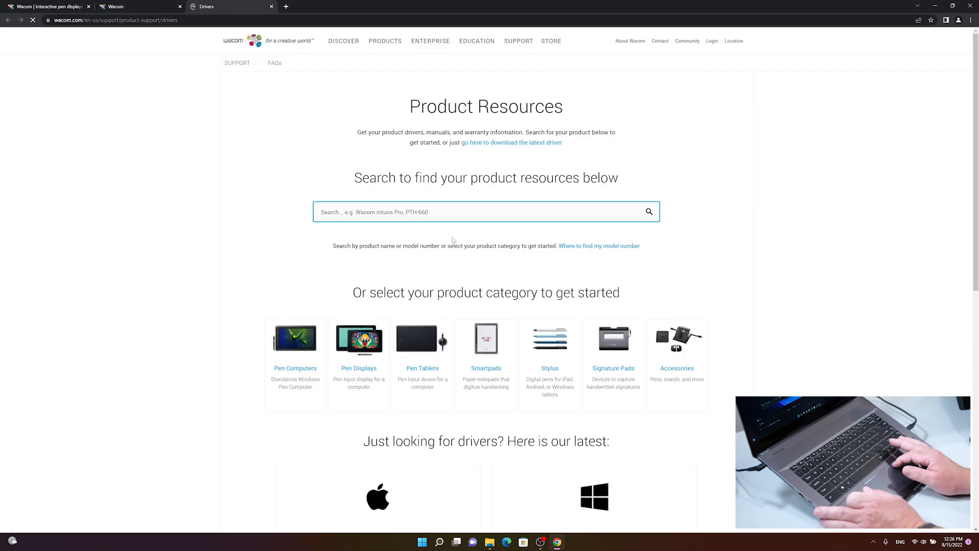
{"action": "scroll", "scroll_direction": "down", "scroll_amount": 3}
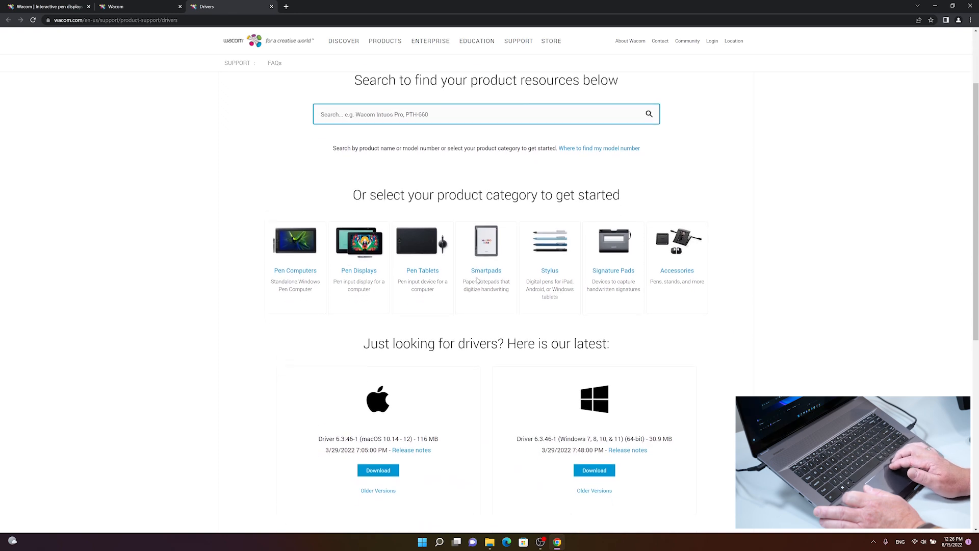
{"action": "scroll", "scroll_direction": "down", "scroll_amount": 3}
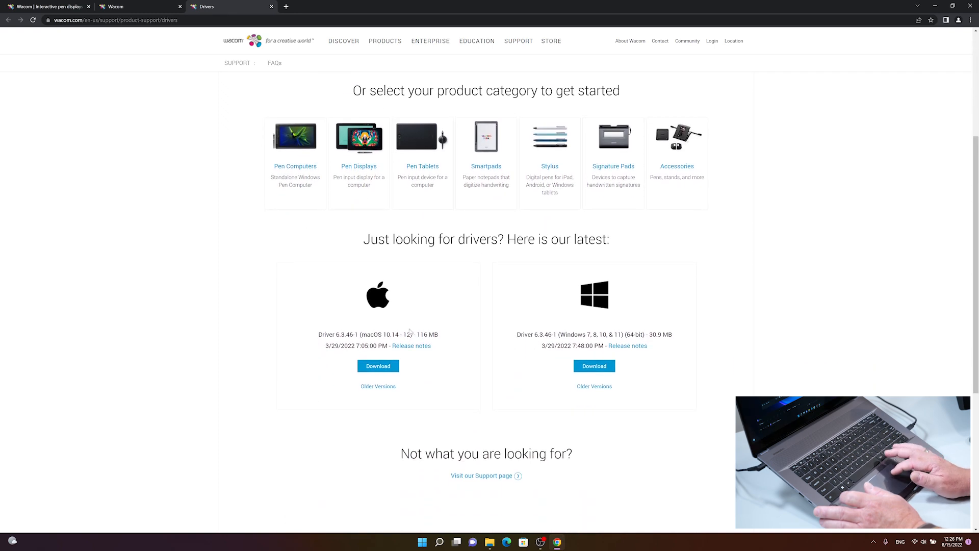
{"action": "mouse_move", "coordinate": [487, 292]}
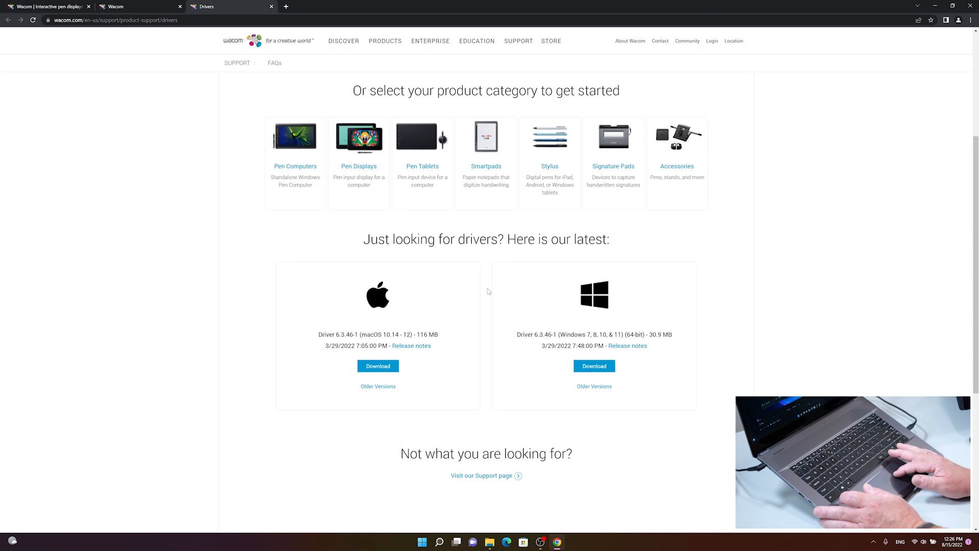
{"action": "mouse_move", "coordinate": [564, 327]}
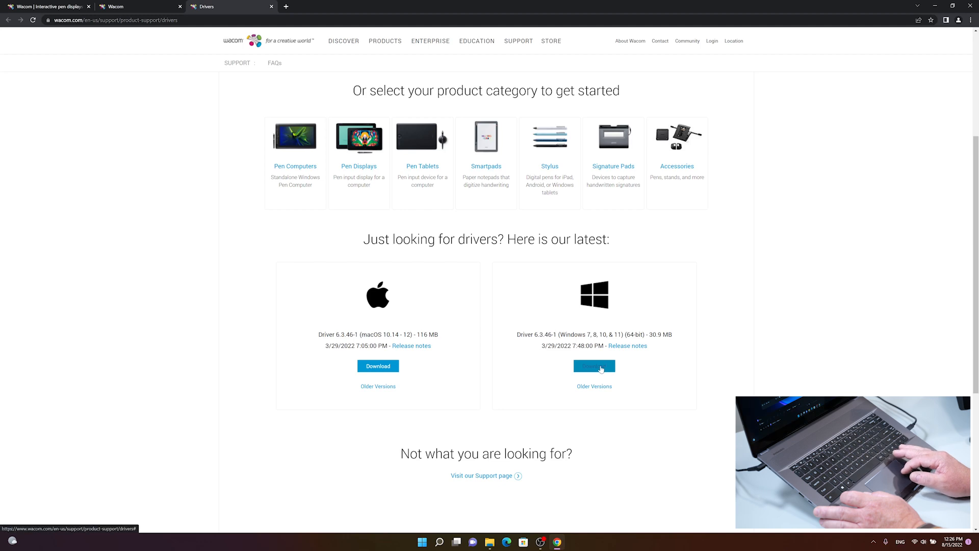
- Download Windows driver 6.3.46-1 and confirm the download in the popup
{"action": "left_click", "coordinate": [594, 366]}
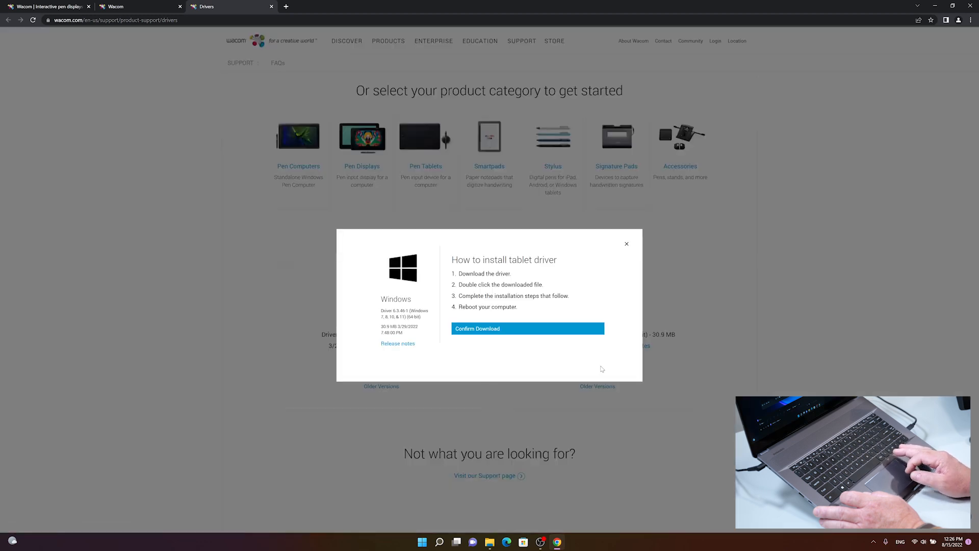
{"action": "left_click", "coordinate": [513, 328]}
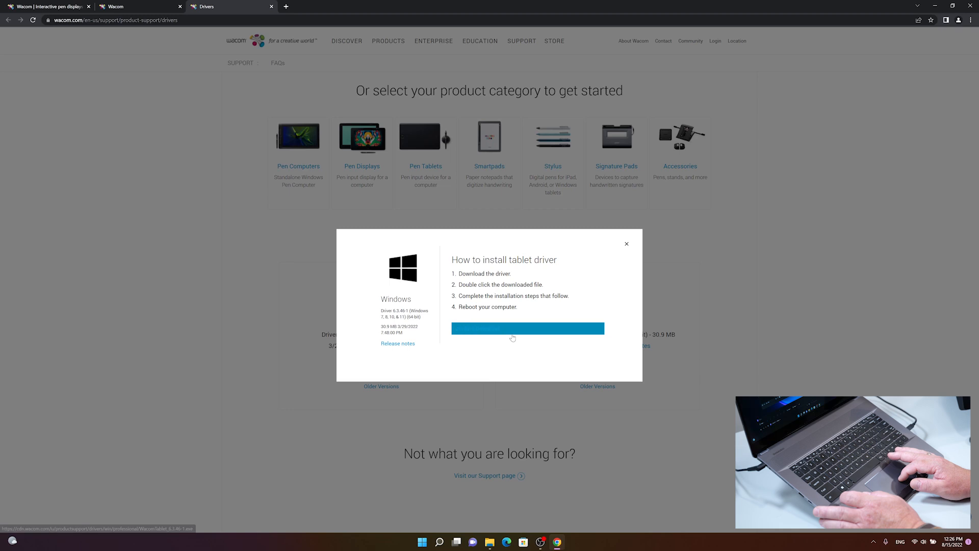
{"action": "left_click", "coordinate": [527, 328]}
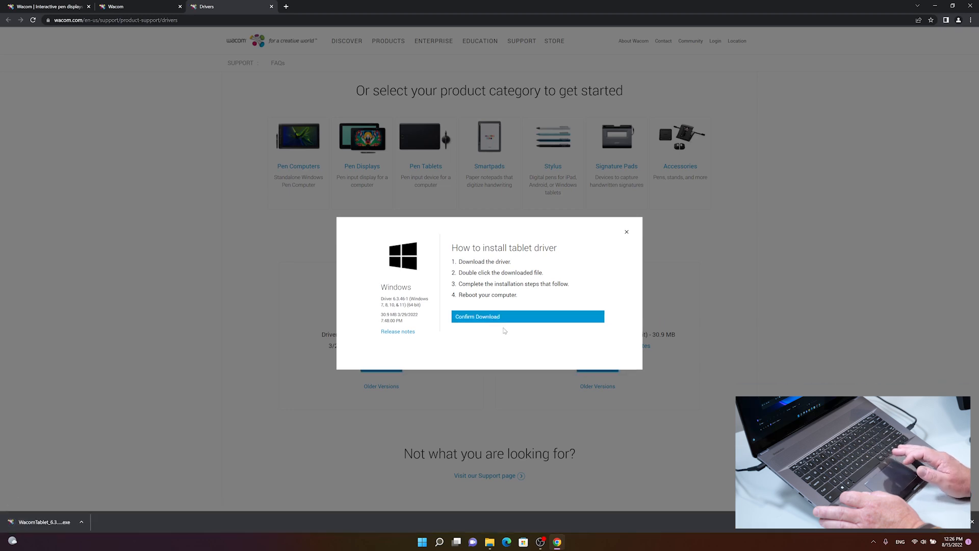